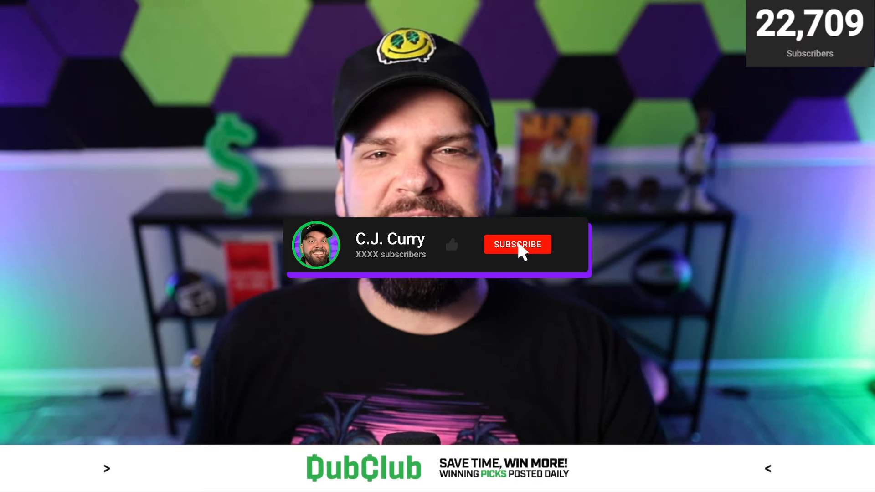
# Step: Show the NBA board with the five-player Current Entry, $20 to win $200
pyautogui.click(516, 245)
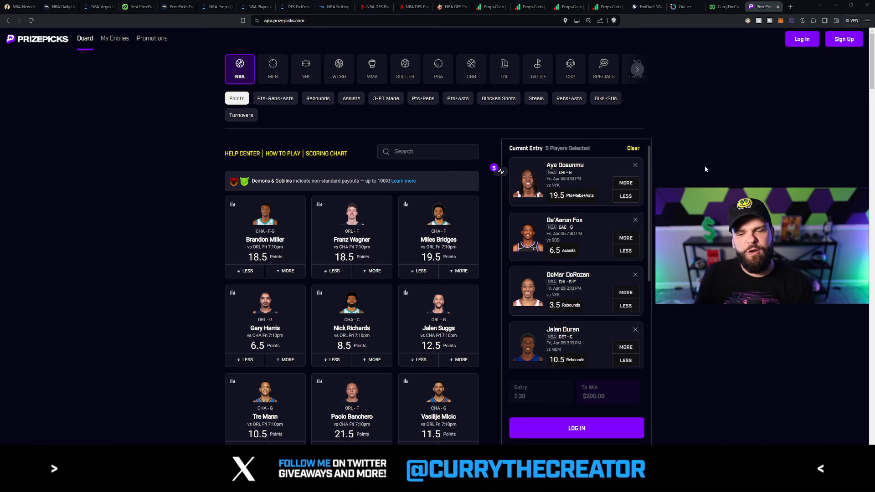
pyautogui.moveTo(167, 136)
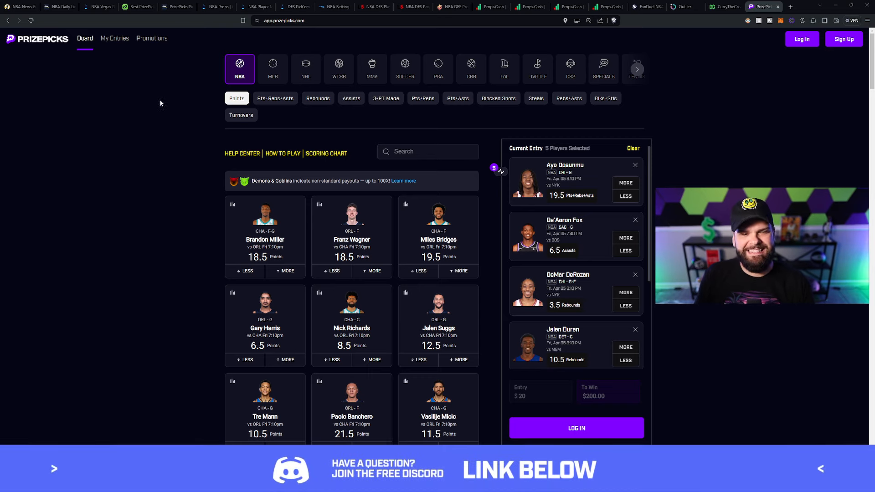
# Step: Switch to the DFS optimizer's PrizePicks odds-to-hit table
pyautogui.click(136, 7)
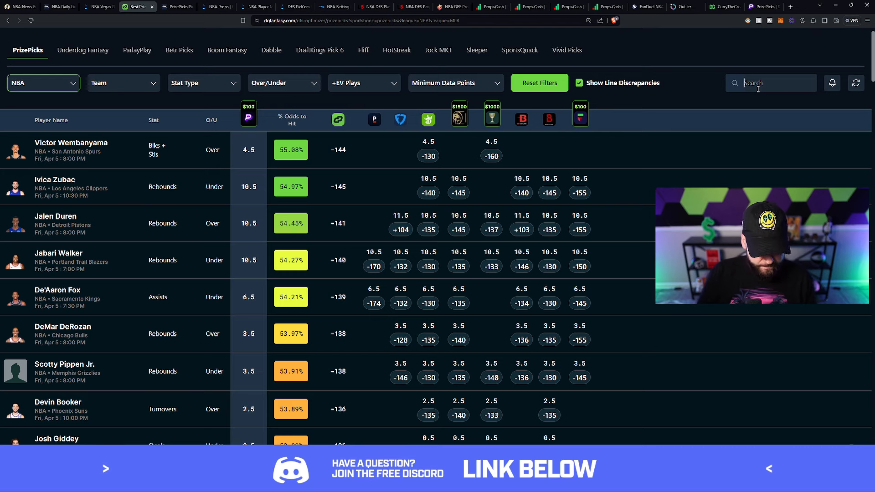
# Step: Filter the odds table to Ayo Dosunmu via 'dos', showing his 19.5 PRA over at 53.74%
pyautogui.write('dos')
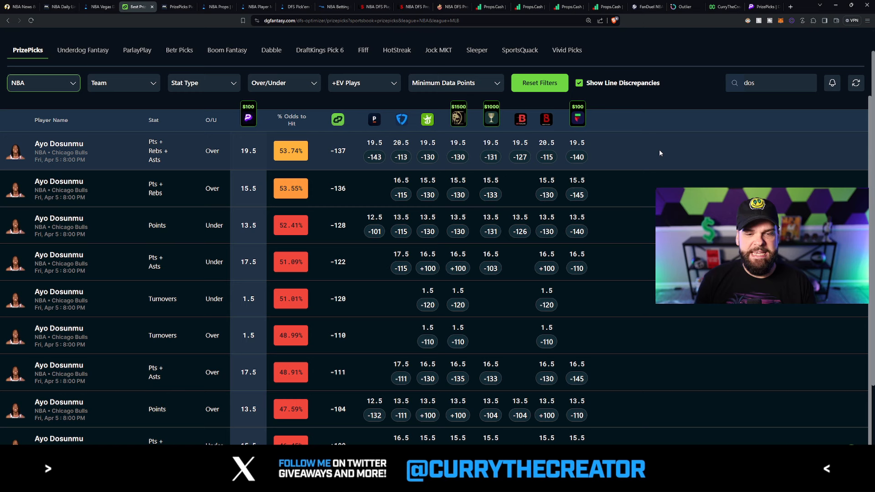
pyautogui.moveTo(491, 136)
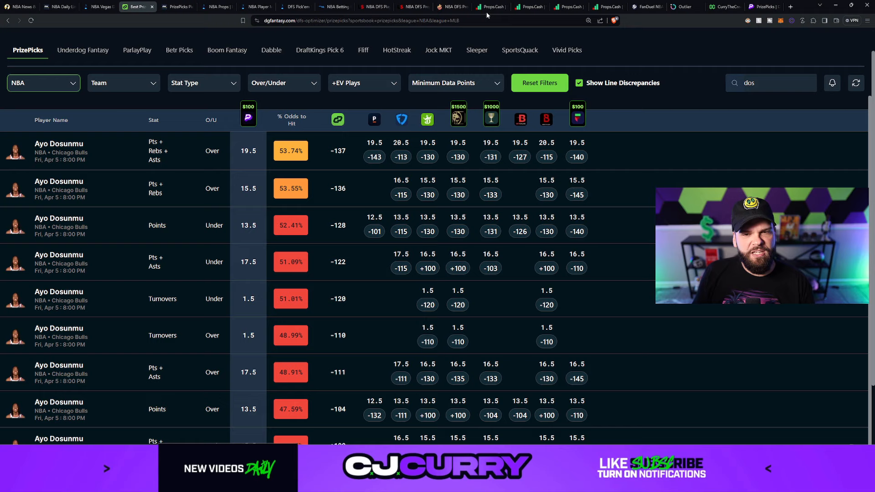
# Step: Bring up Props.cash for Dosunmu's 19.5 Pts+Reb+Ast game-by-game history
pyautogui.click(489, 6)
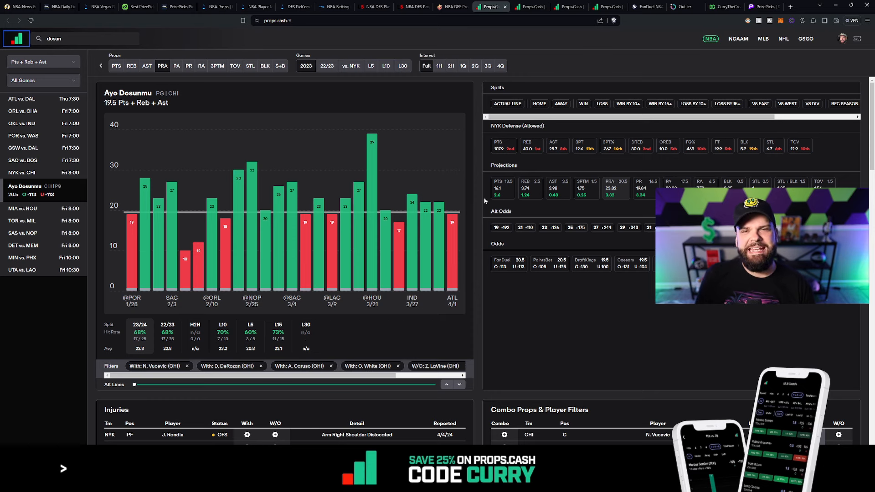
pyautogui.moveTo(445, 160)
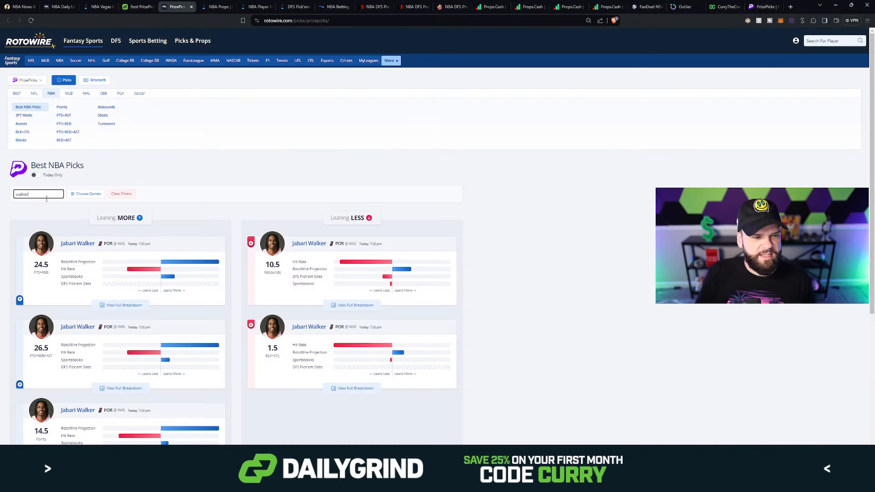
# Step: Search 'ayo' on RotoWire, review Dosunmu's 19.5 PRA full breakdown, then move to FantasyLabs
pyautogui.write('ayo do')
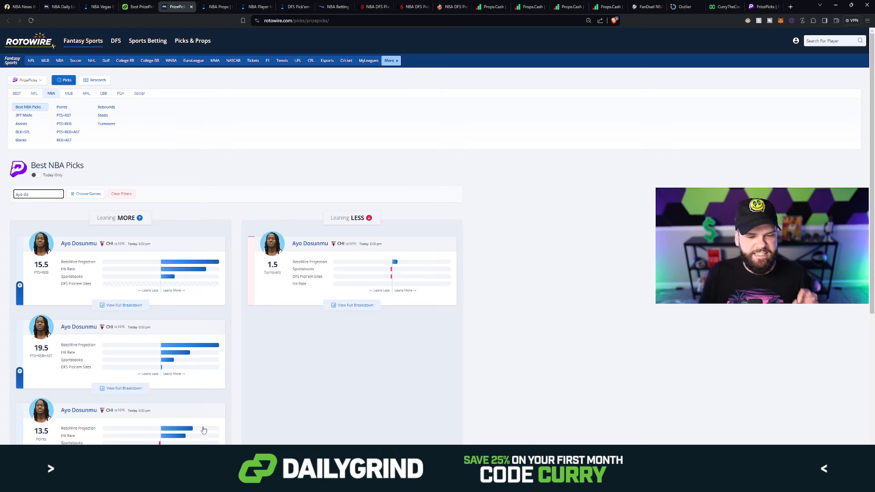
pyautogui.scroll(-3)
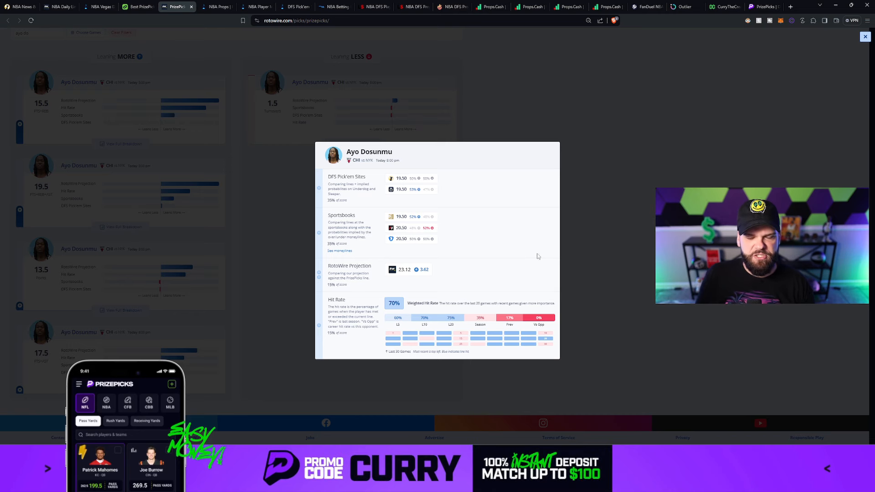
pyautogui.click(866, 36)
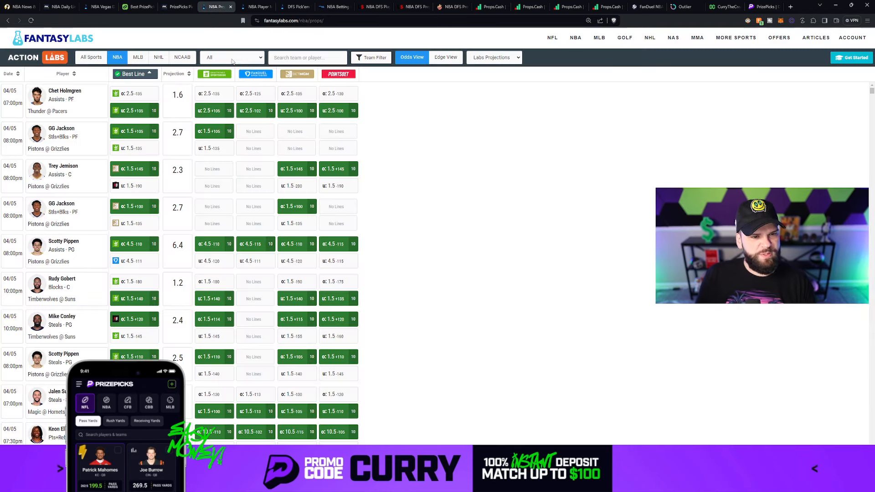
# Step: Filter FantasyLabs to Pts+Rebs+Asts for 'ayo do', showing his 21.9 projection, then return to PrizePicks
pyautogui.click(231, 58)
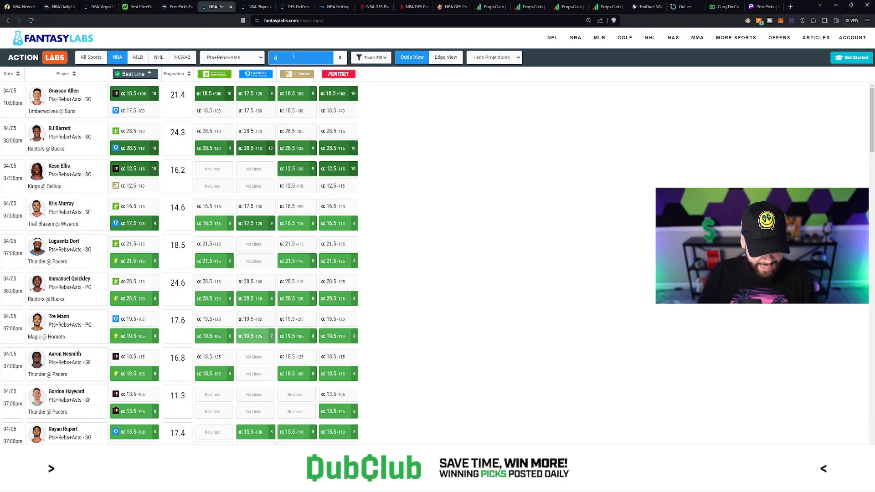
pyautogui.write('yo do')
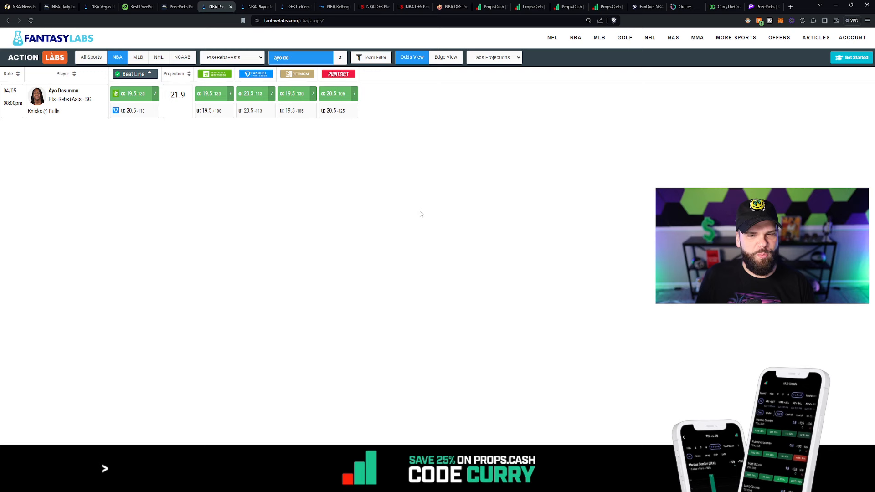
pyautogui.click(757, 6)
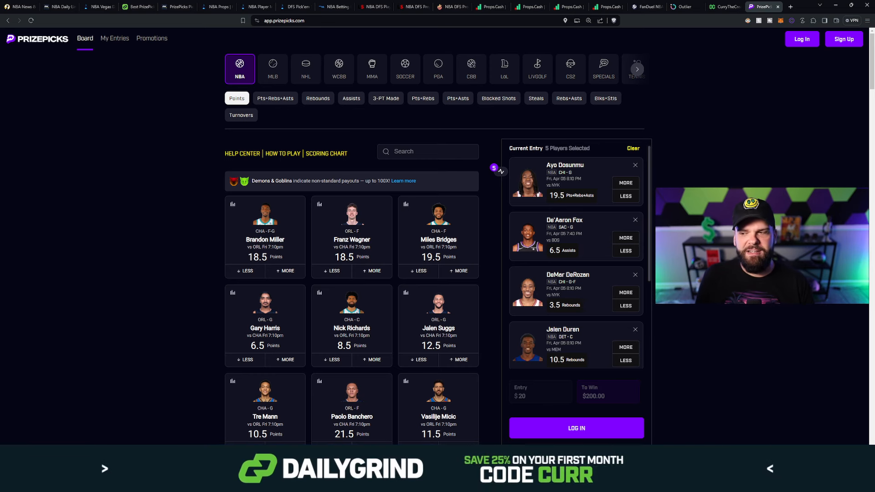
pyautogui.moveTo(689, 178)
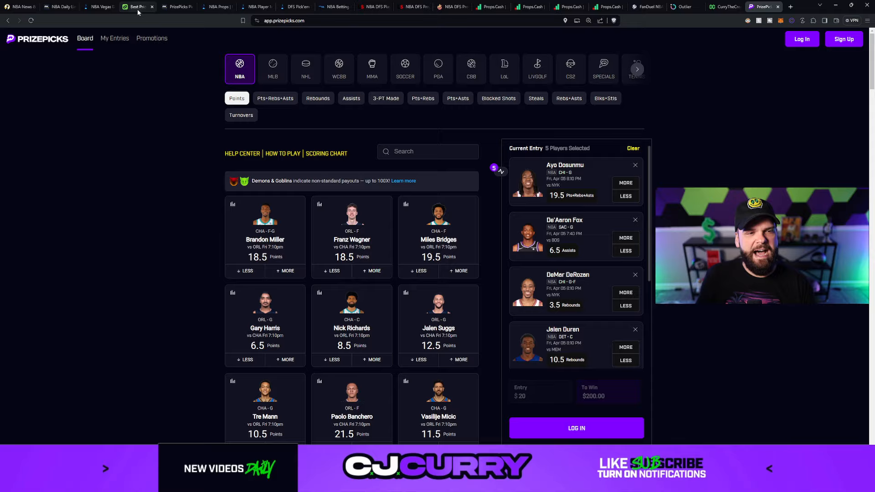
# Step: Return to the optimizer odds table still filtered to Dosunmu
pyautogui.click(136, 6)
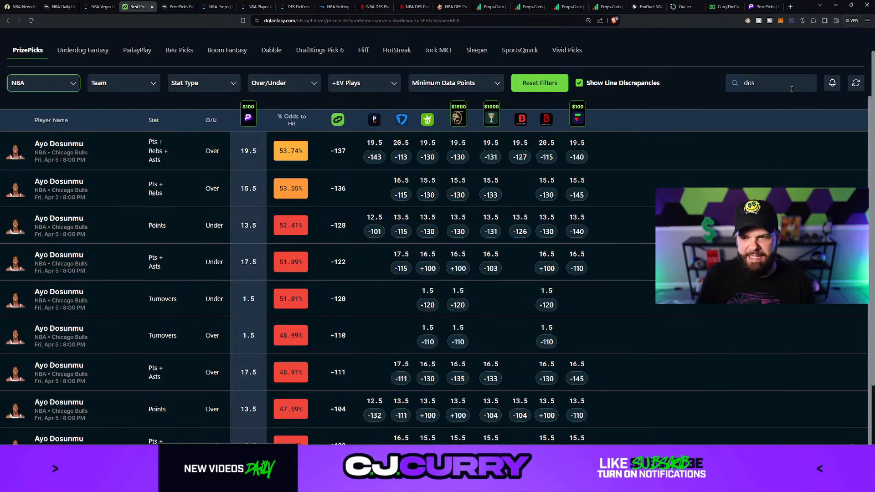
# Step: Filter the odds table to De'Aaron Fox via 'fox' (6.5 assists under at 53.38%), then move to Props.cash
pyautogui.write('fox')
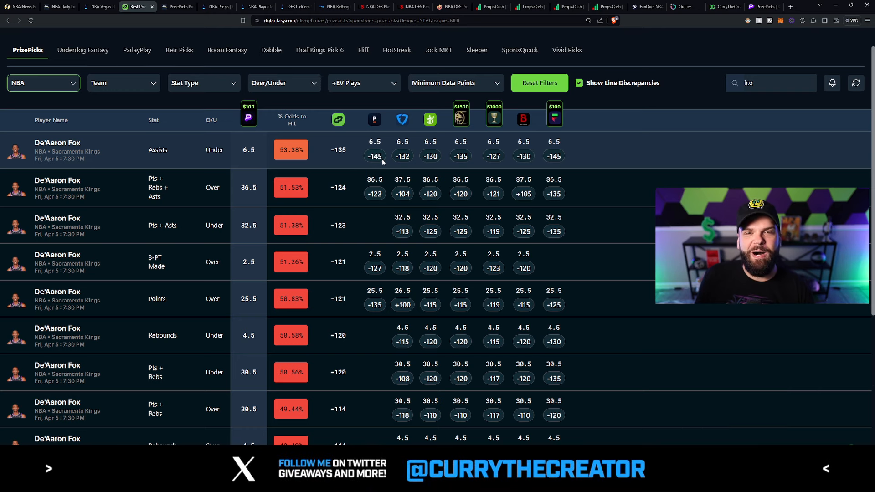
pyautogui.moveTo(357, 160)
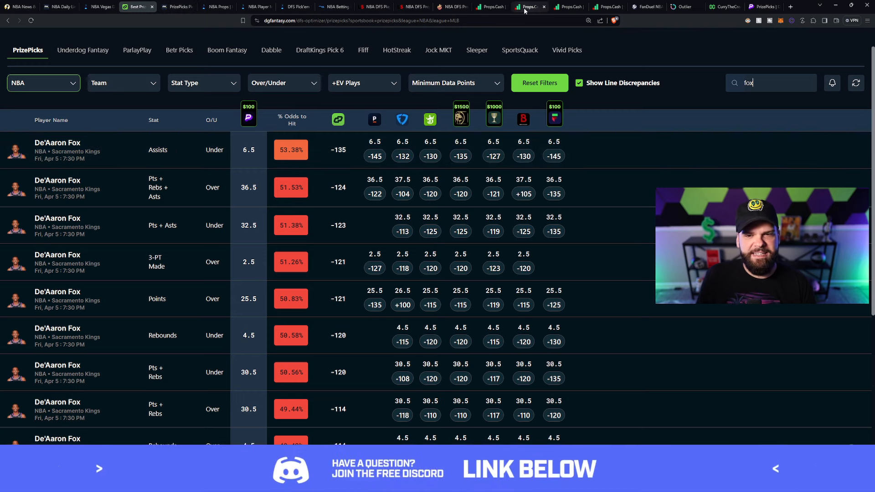
pyautogui.click(527, 6)
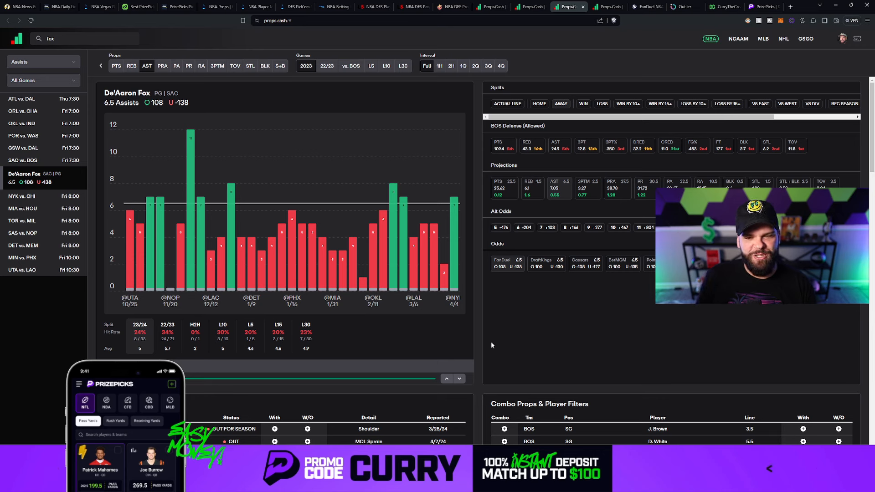
# Step: Extend Fox's 6.5 assists game log to the 23/24 and 22/23 seasons, then move to RotoWire
pyautogui.click(561, 104)
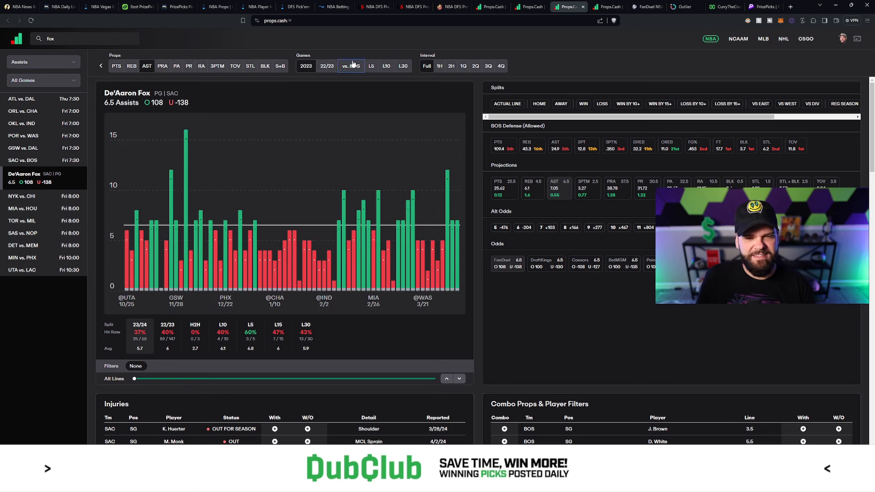
pyautogui.click(350, 65)
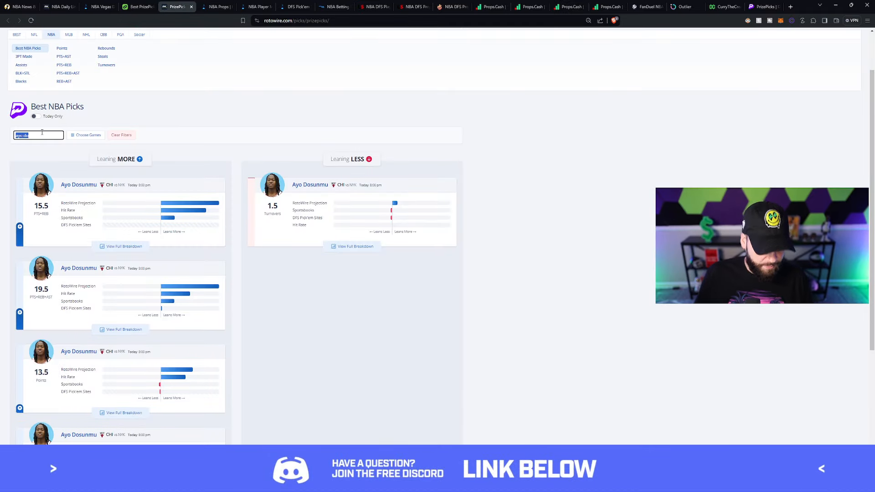
# Step: Search 'fox' on RotoWire, review his 6.5 assists breakdown (5.58 projection, 51% hit rate), close it and go to FantasyLabs
pyautogui.write('fox')
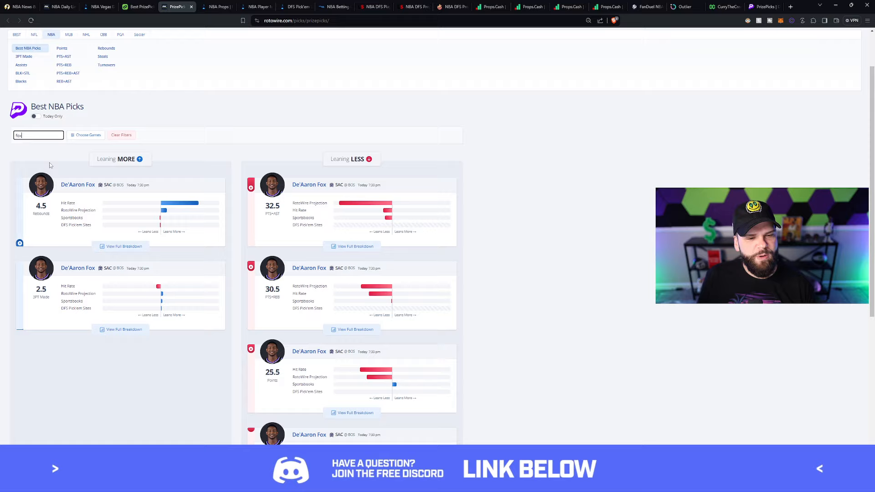
pyautogui.scroll(-3)
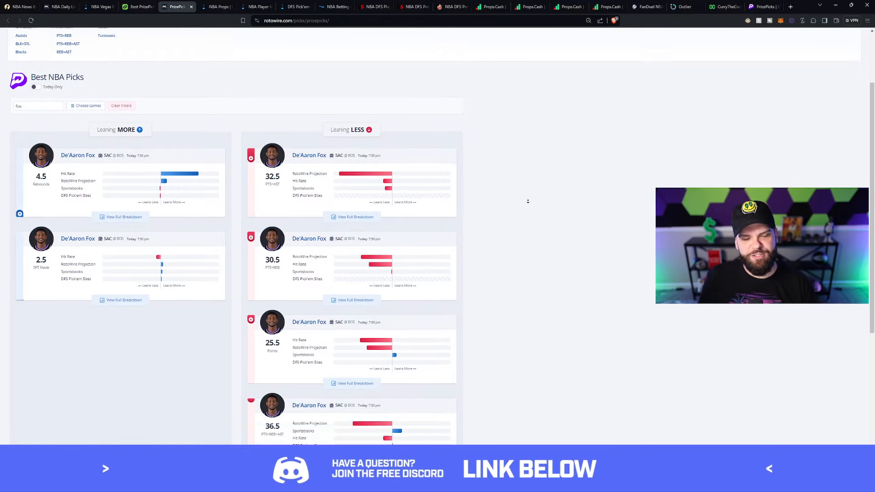
pyautogui.scroll(-3)
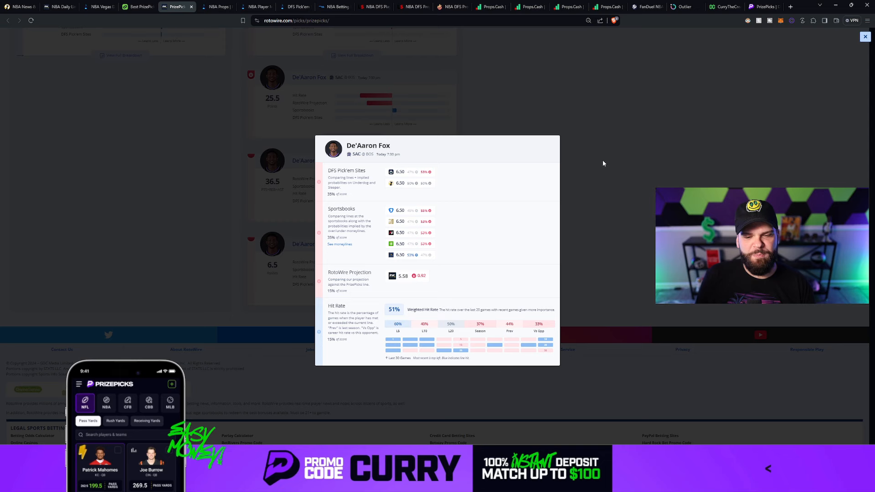
pyautogui.click(865, 35)
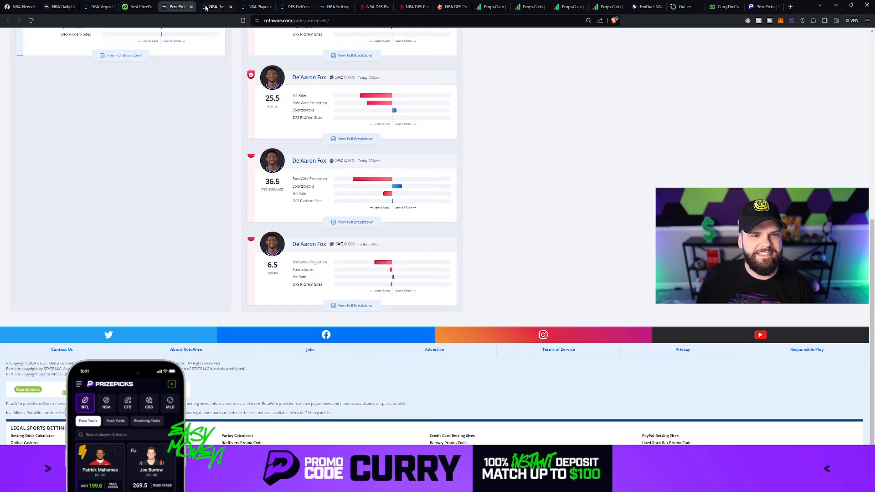
pyautogui.click(215, 7)
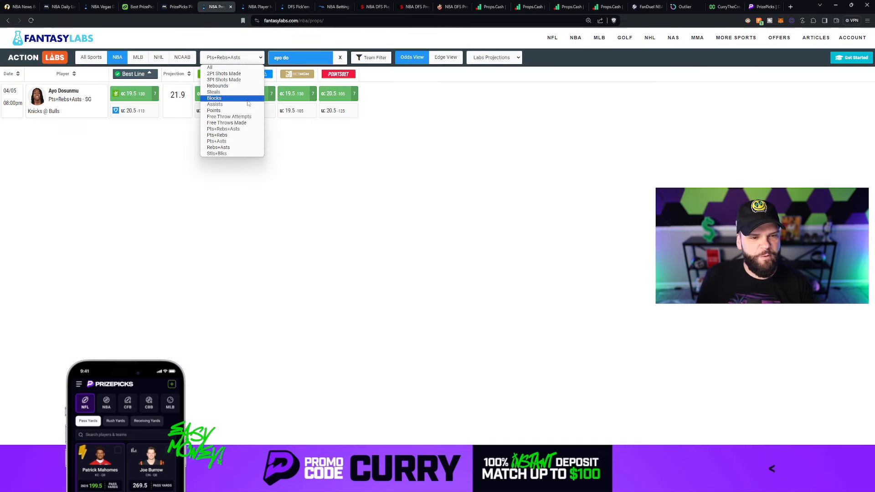
# Step: Look up Fox's assists projection (6.2 vs a 6.5 line), then return to the PrizePicks board
pyautogui.click(215, 104)
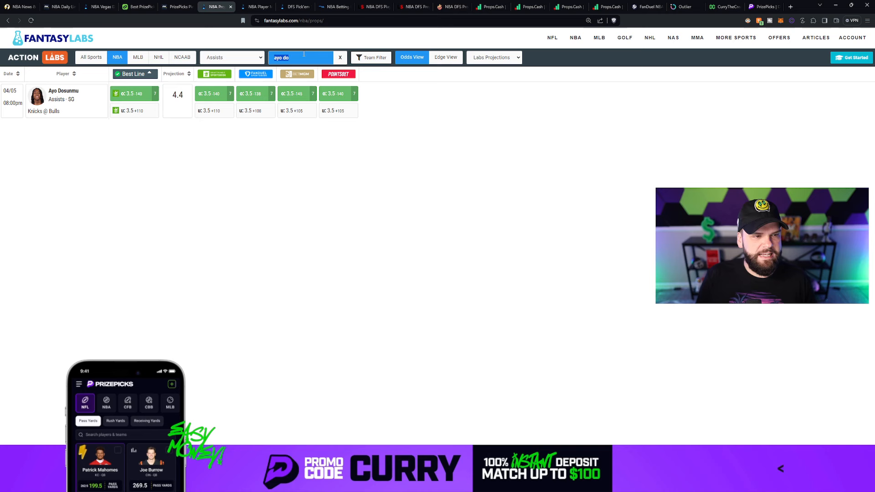
pyautogui.write('fox')
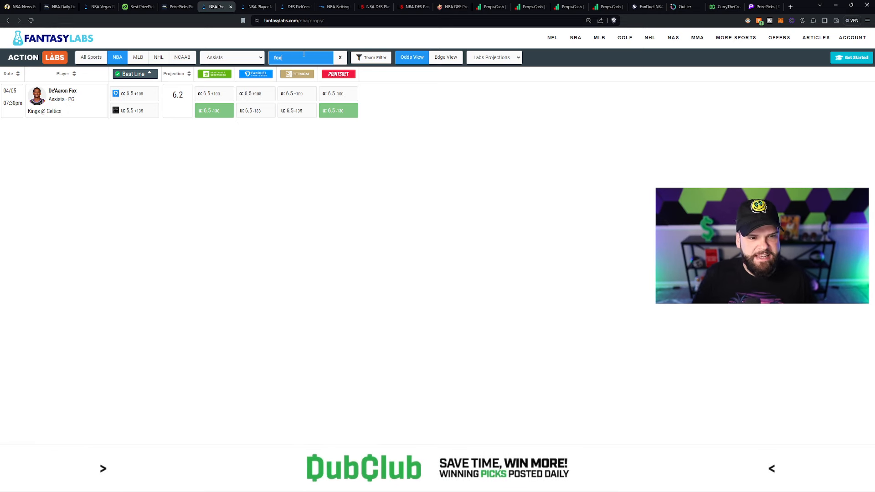
pyautogui.moveTo(381, 289)
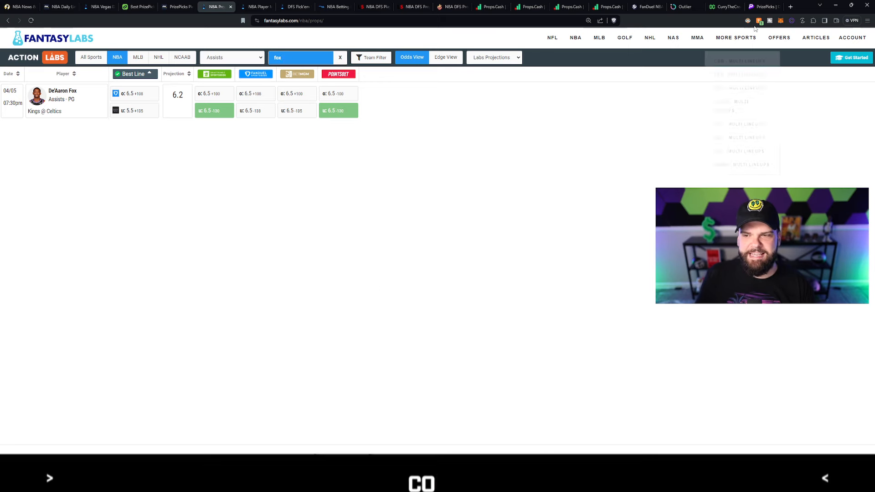
pyautogui.click(759, 6)
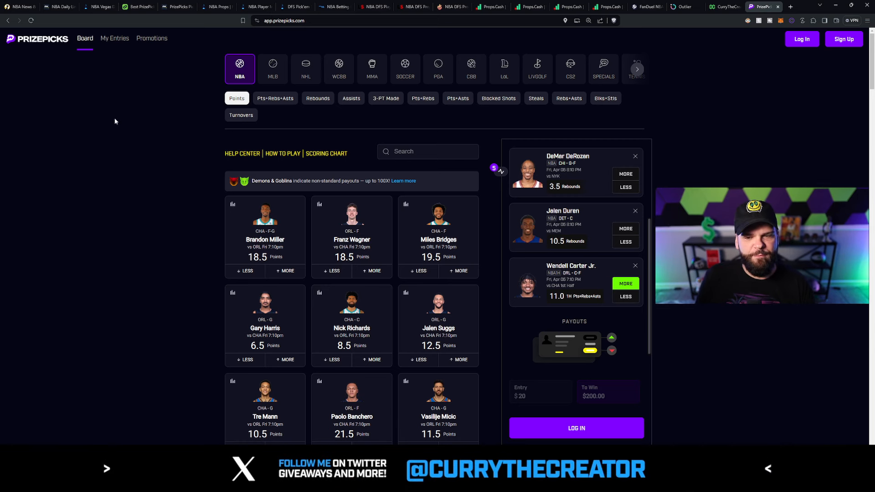
pyautogui.moveTo(149, 101)
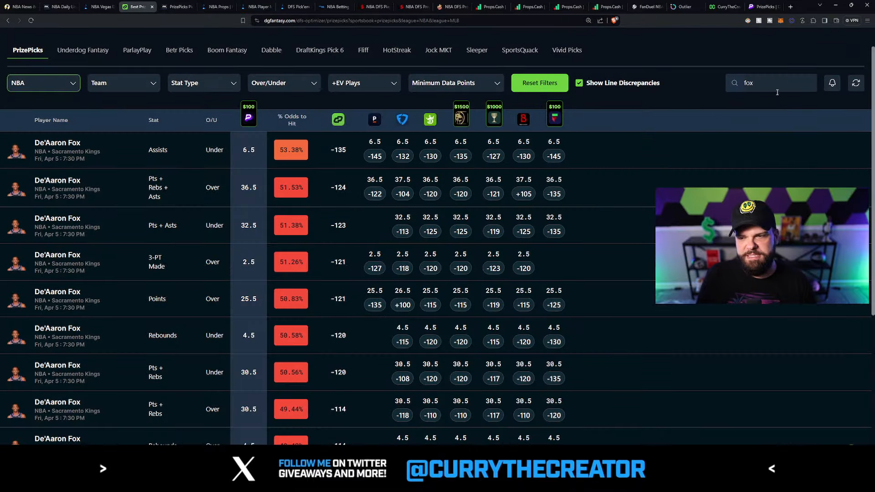
# Step: Search the optimizer odds table for DeRozan, led by over 3.5 rebounds at 53.97%
pyautogui.write('derozan')
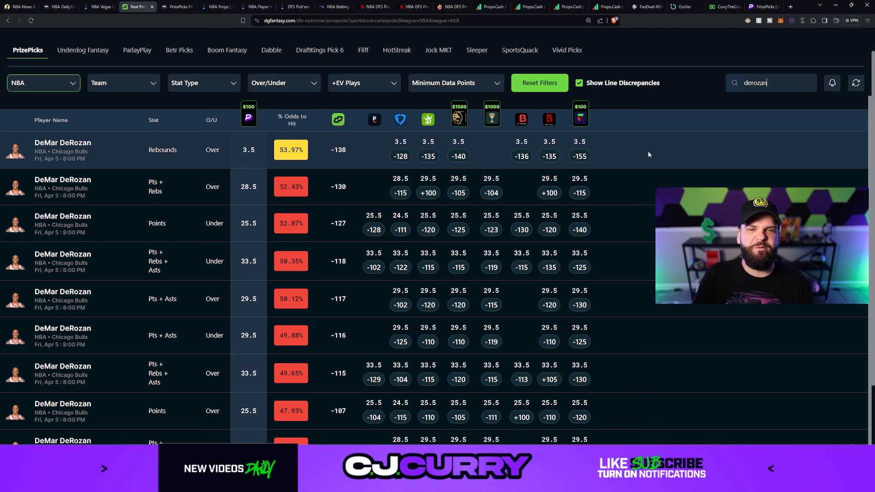
pyautogui.moveTo(634, 158)
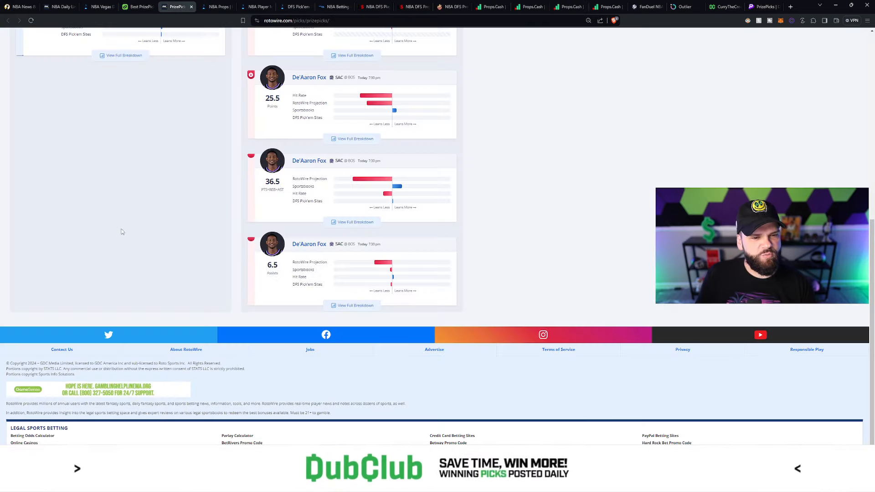
# Step: Filter Best NBA Picks to DeRozan and view the full breakdown for his 3.5 rebounds pick
pyautogui.scroll(3)
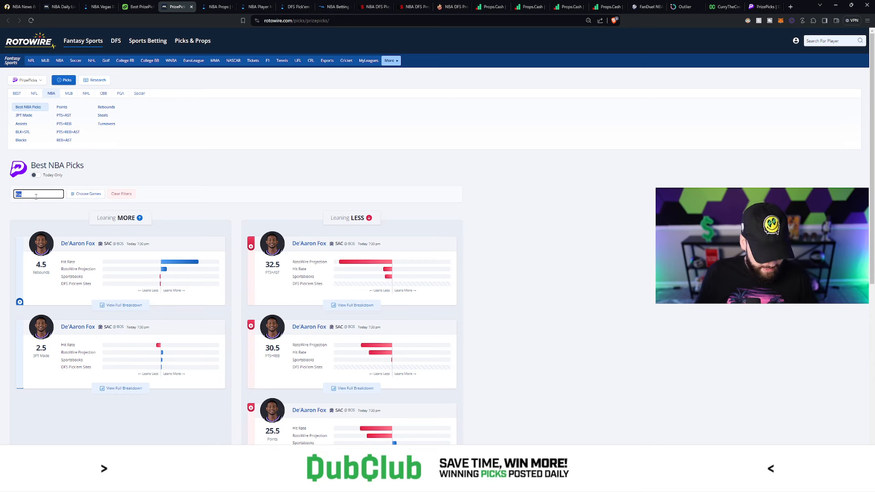
pyautogui.write('derozna')
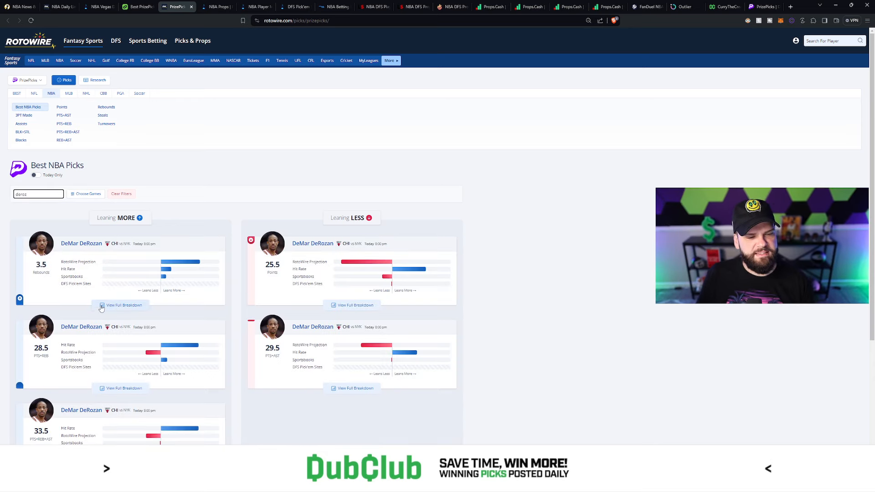
pyautogui.click(121, 306)
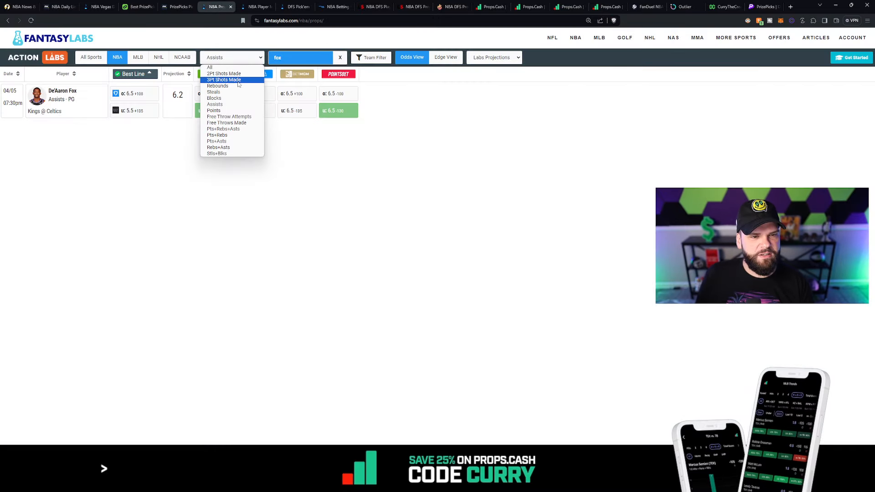
# Step: Show rebounds props and search the FantasyLabs table for DeRozan
pyautogui.click(218, 86)
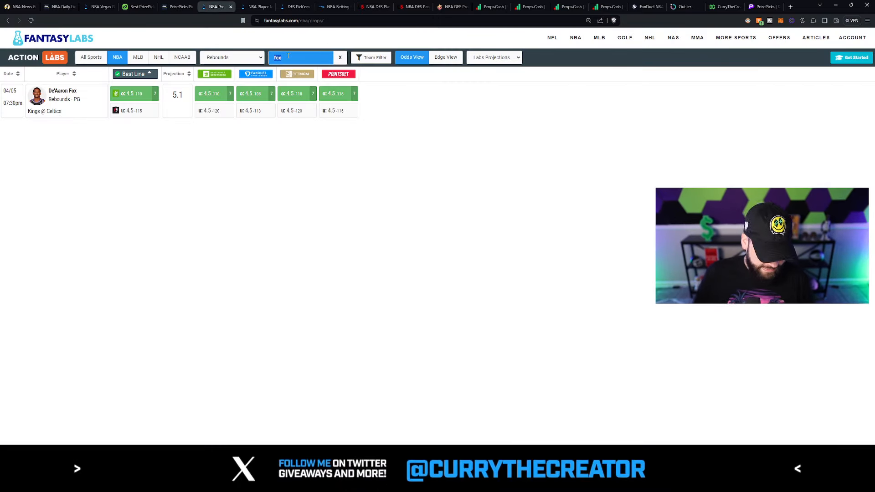
pyautogui.write('der')
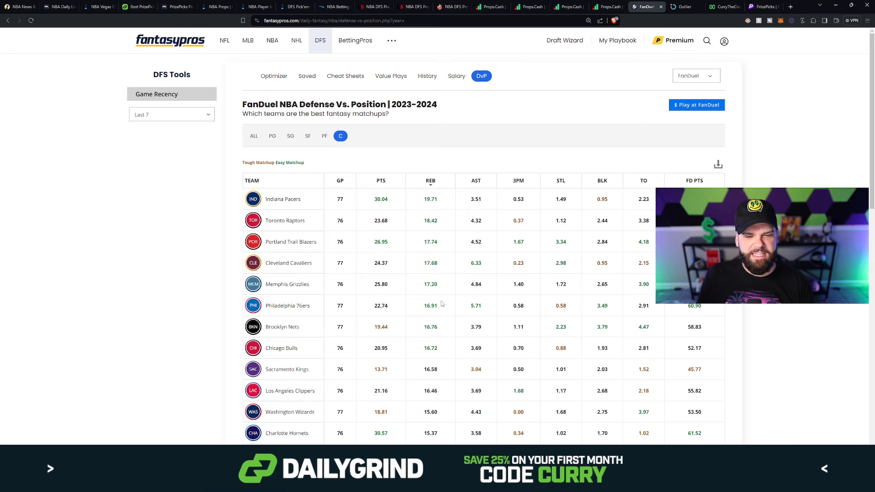
# Step: Rank centers' defense-vs-position by rebounds allowed, then return to the optimizer odds page
pyautogui.doubleClick(430, 285)
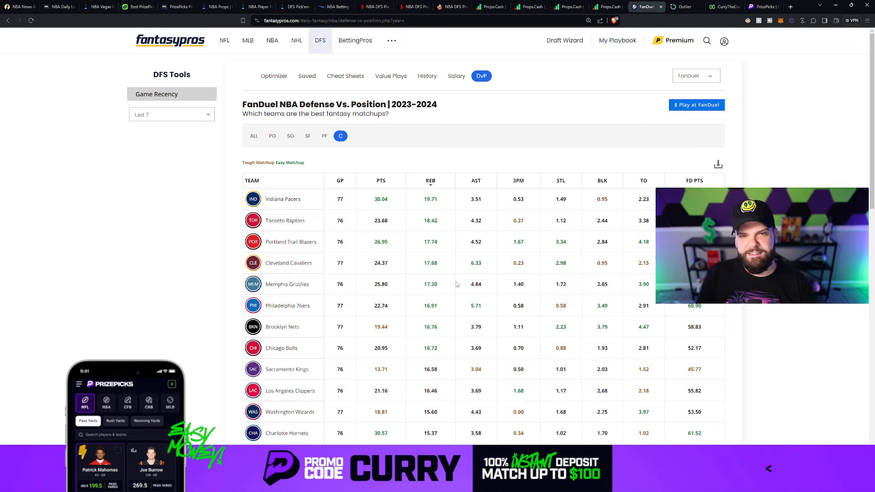
pyautogui.click(137, 6)
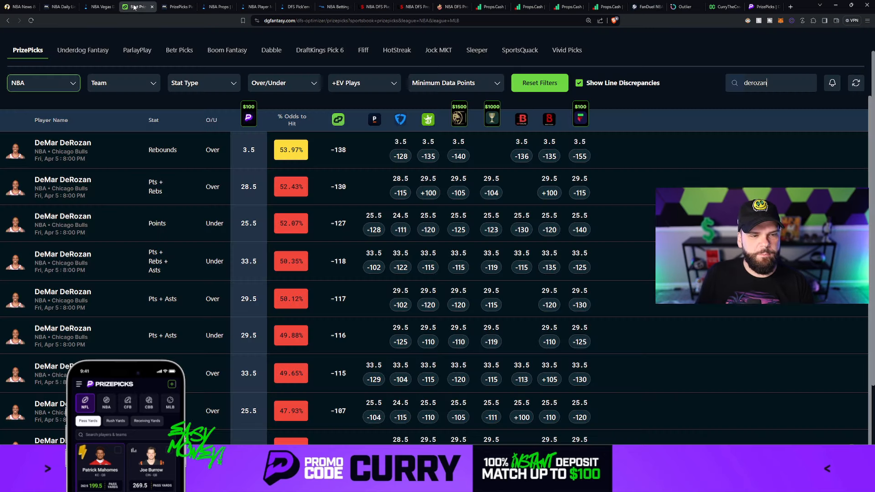
# Step: Replace the search with Jalen Duren, led by over 10.5 rebounds at 54.55% odds
pyautogui.doubleClick(756, 82)
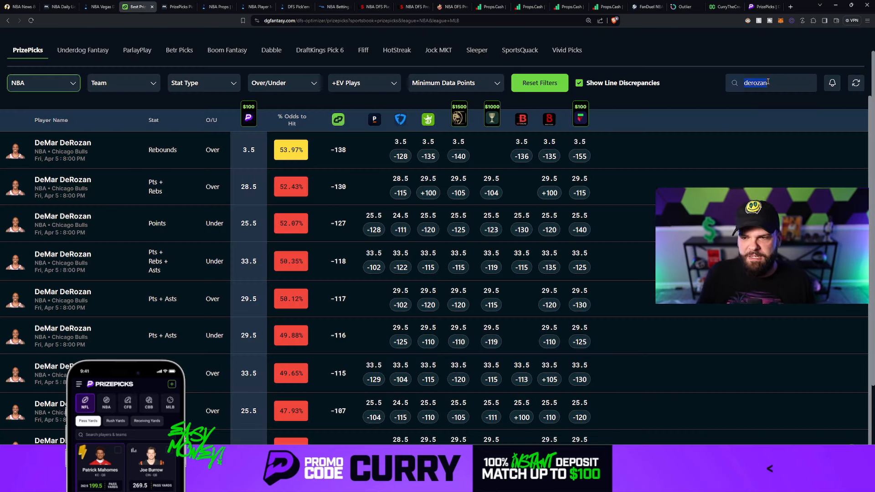
pyautogui.write('duren')
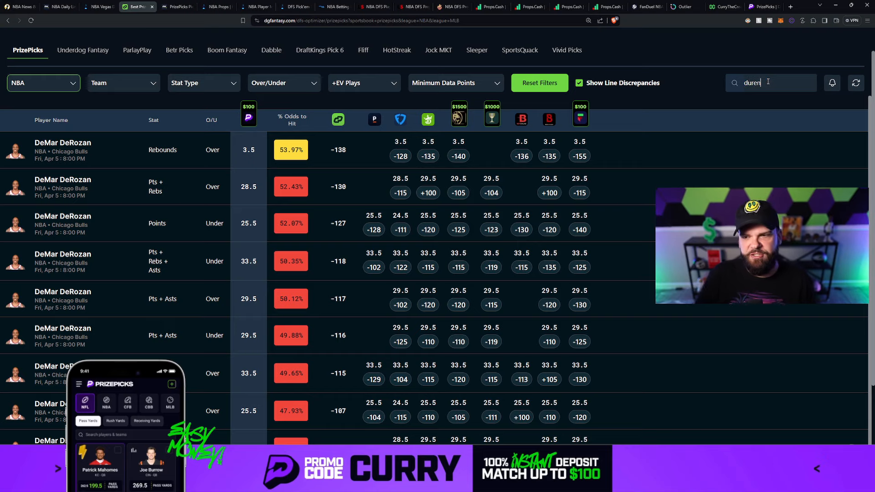
pyautogui.write('duren')
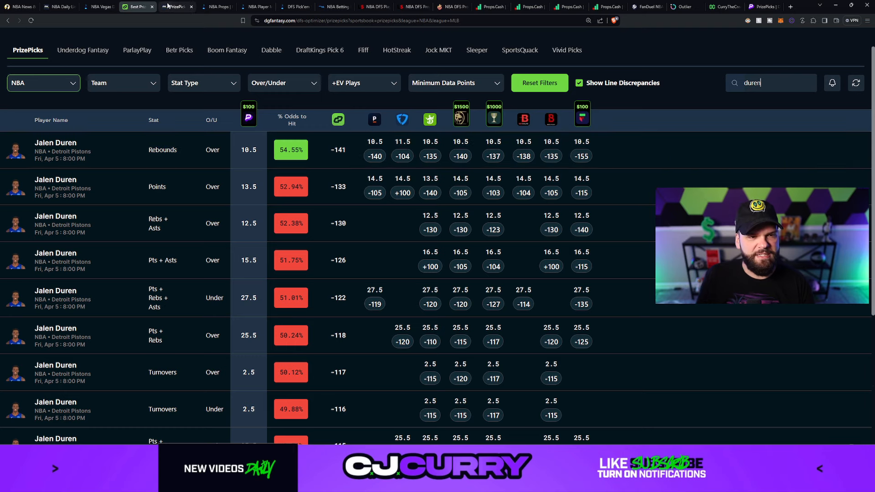
# Step: Filter RotoWire's Best NBA Picks to Duren and view his 10.5 rebounds breakdown
pyautogui.click(176, 6)
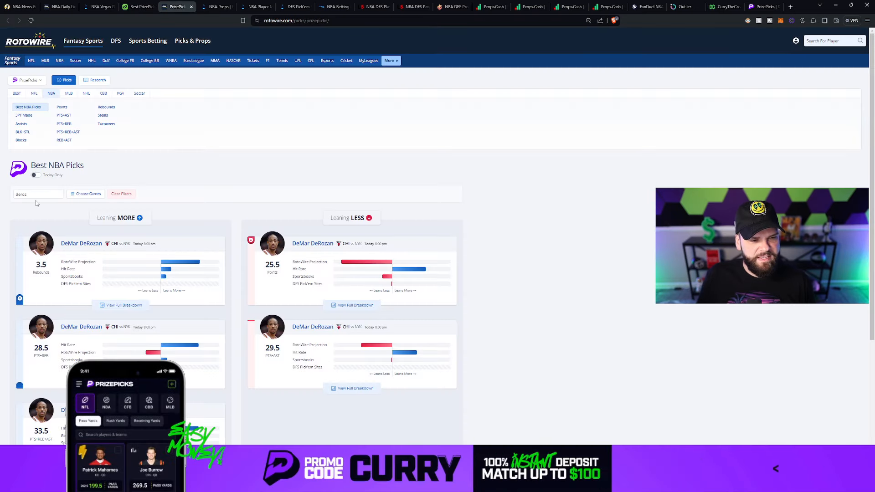
pyautogui.write('duren')
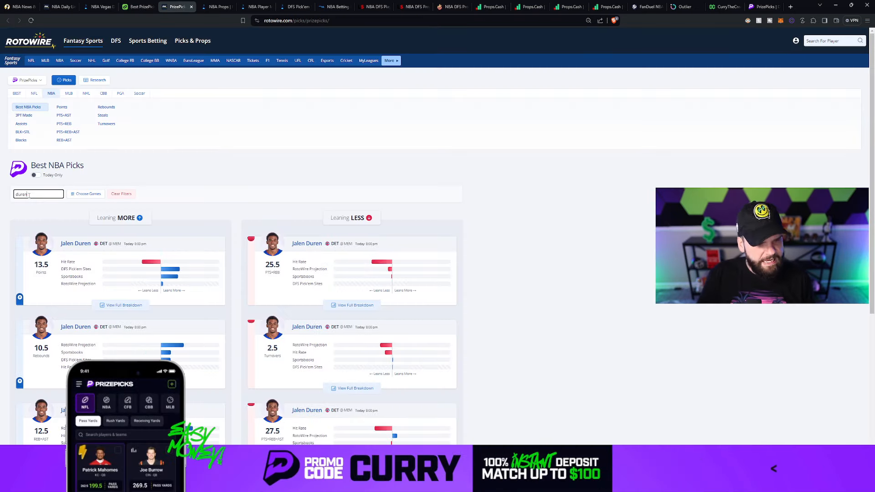
pyautogui.click(120, 304)
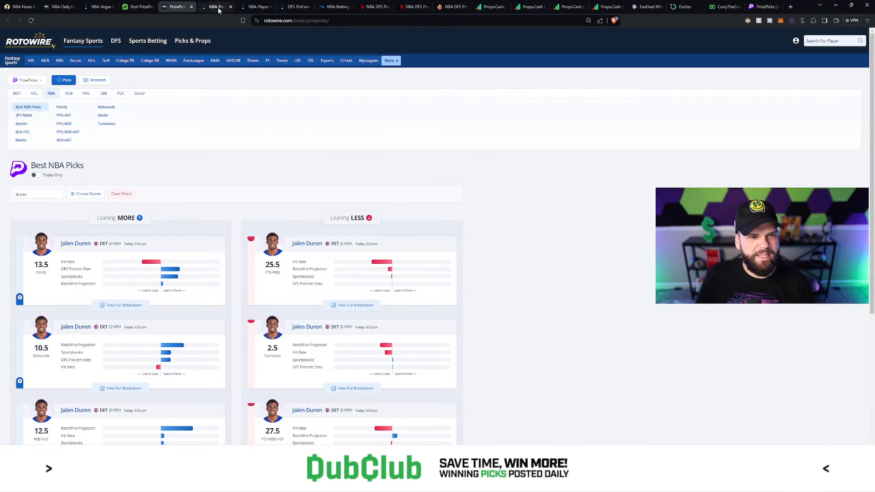
# Step: Search FantasyLabs for Duren's 12.5 rebounds projection, then go to his Props.cash rebounds history
pyautogui.click(215, 6)
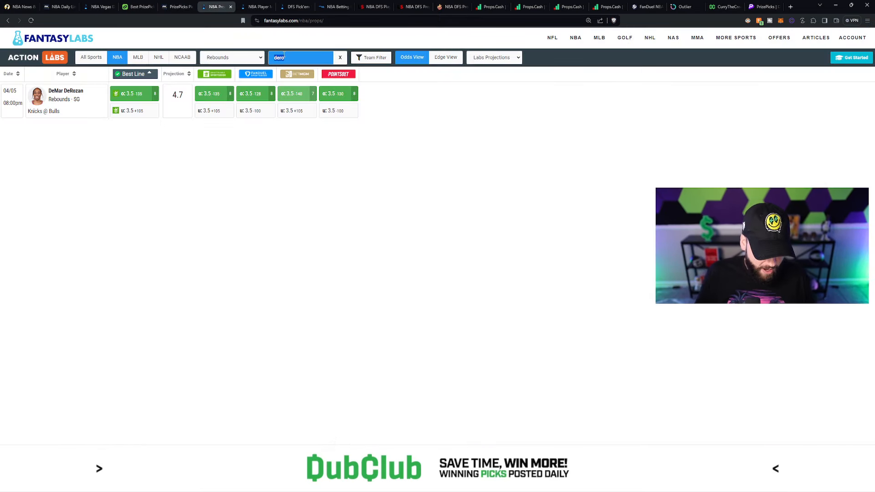
pyautogui.write('d')
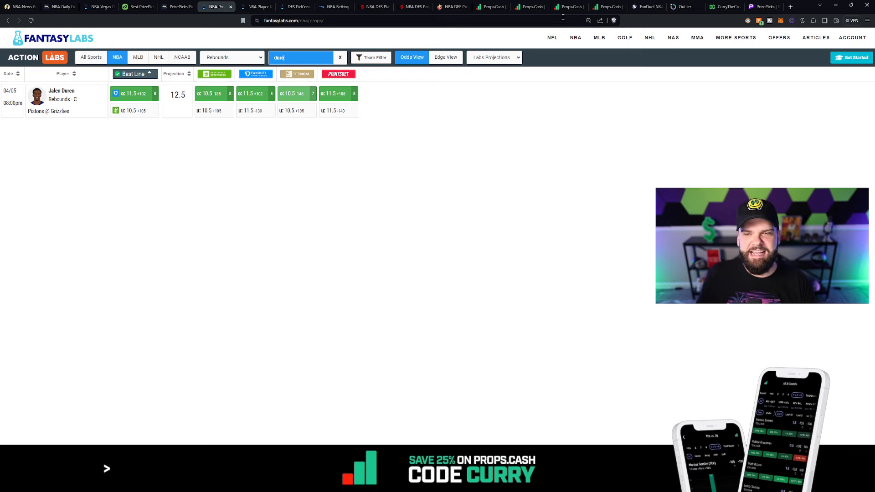
pyautogui.click(528, 6)
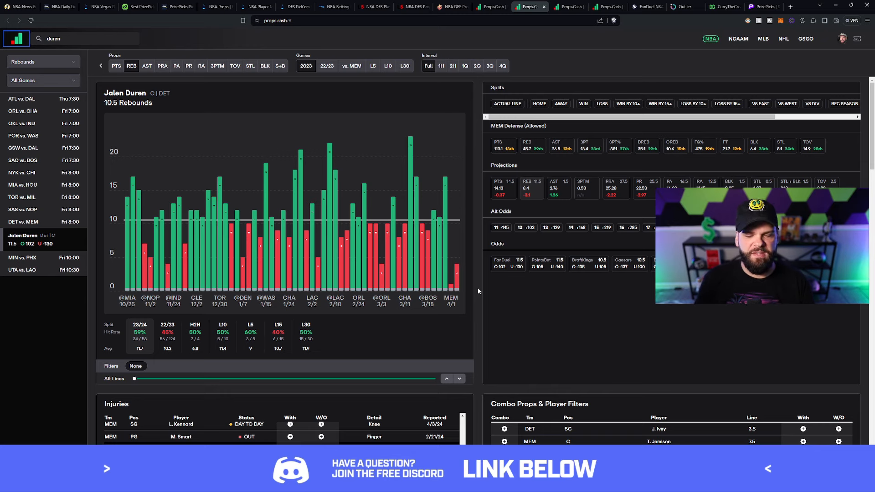
# Step: Review Duren's last five games against 10.5 rebounds (60%), then return to the PrizePicks entry
pyautogui.scroll(-3)
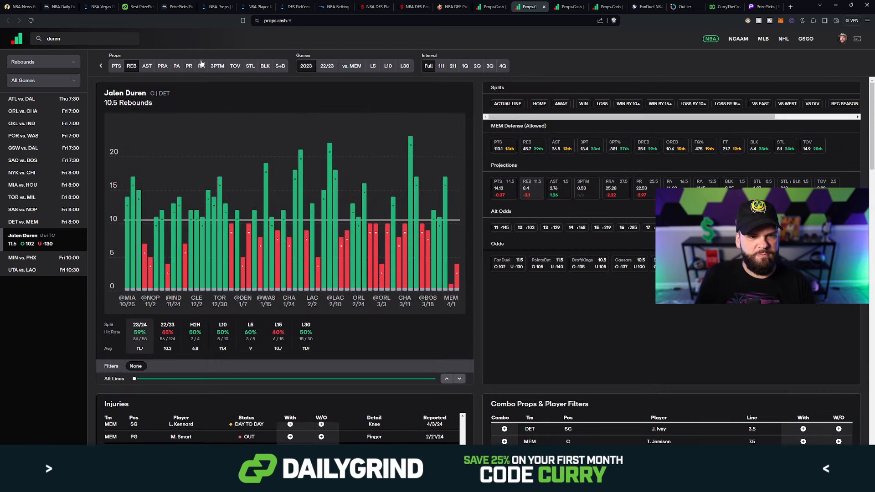
pyautogui.click(371, 66)
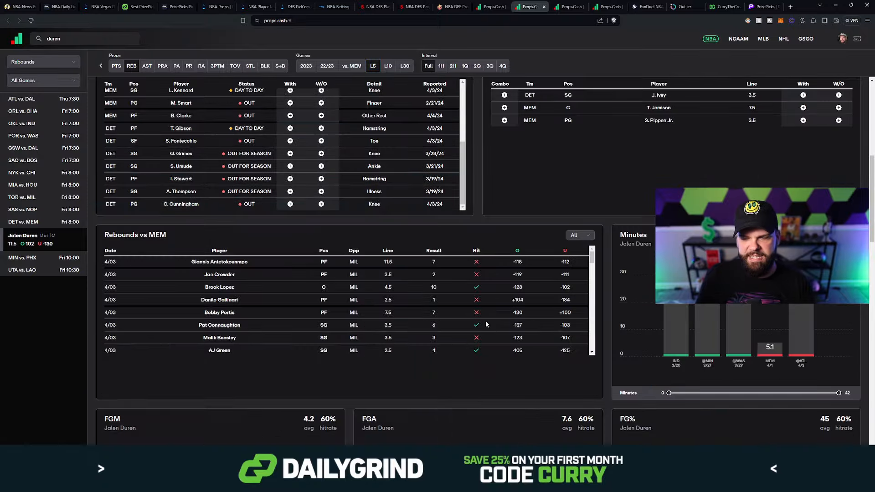
pyautogui.scroll(-3)
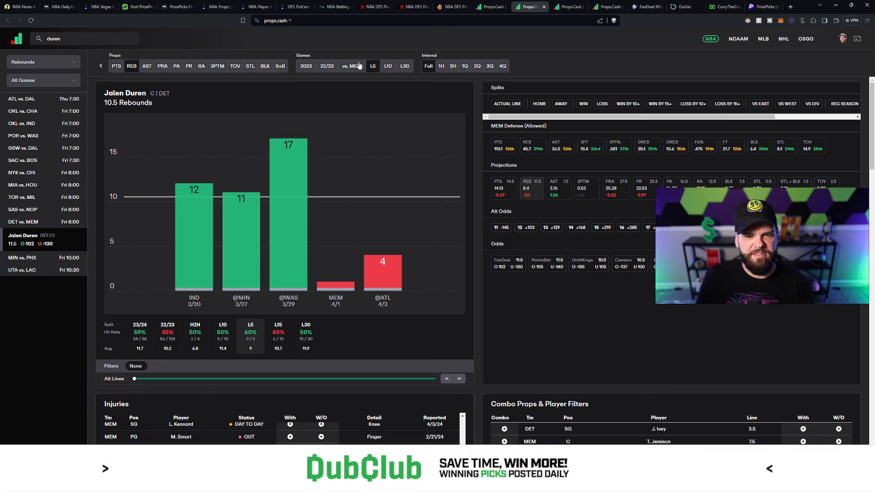
pyautogui.click(351, 66)
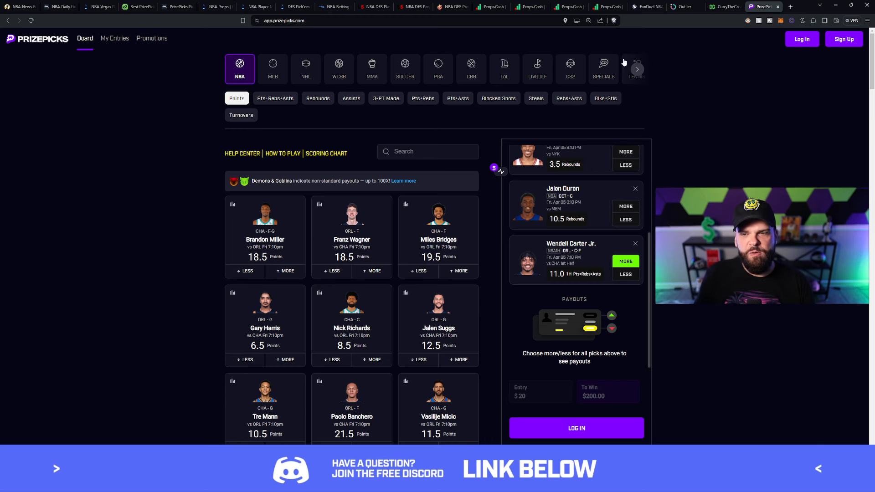
# Step: Bring up Wendell Carter Jr.'s 10.5 first-half Pts+Reb+Ast history on Props.cash
pyautogui.click(607, 7)
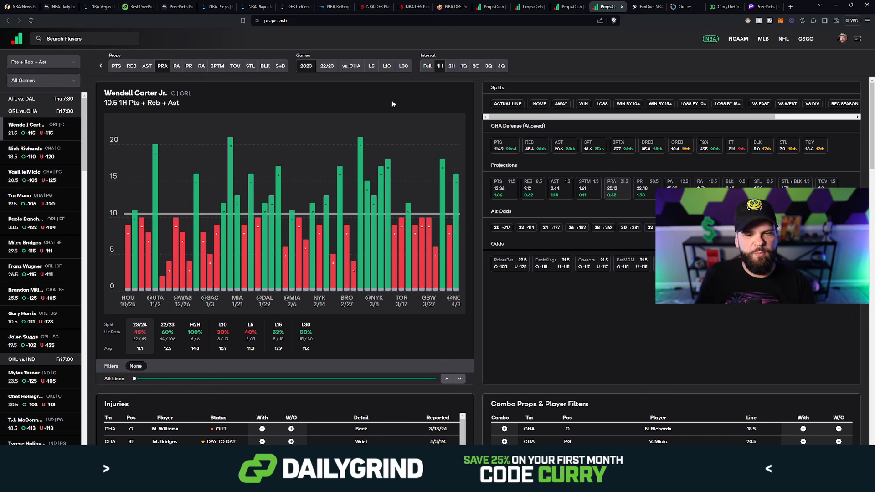
# Step: Limit Carter's first-half PRA log to the last 30 games, then clear the away-games split
pyautogui.click(402, 65)
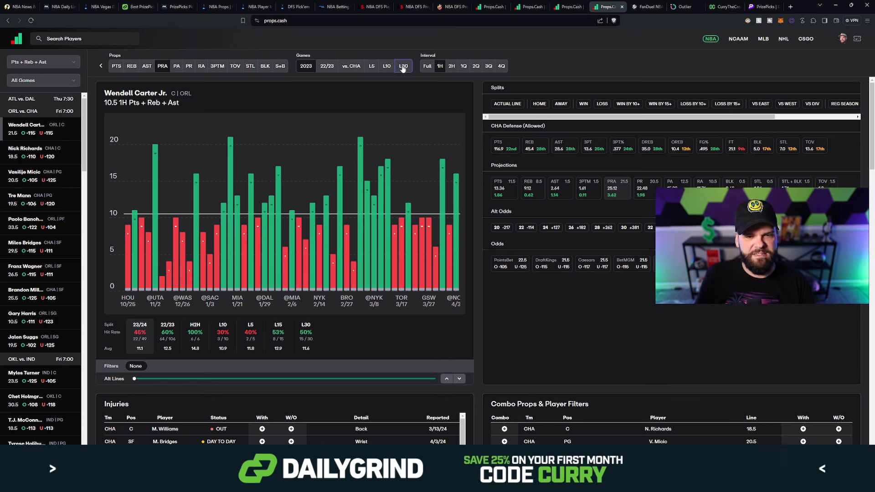
pyautogui.click(403, 65)
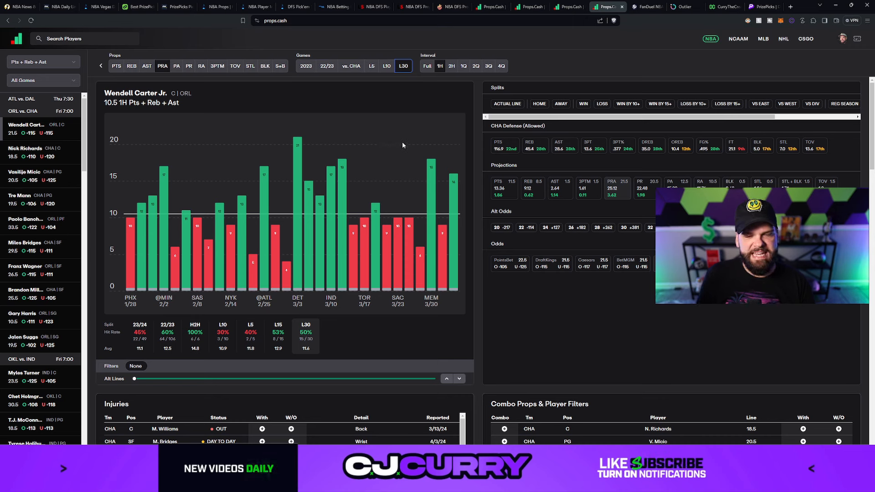
pyautogui.moveTo(421, 128)
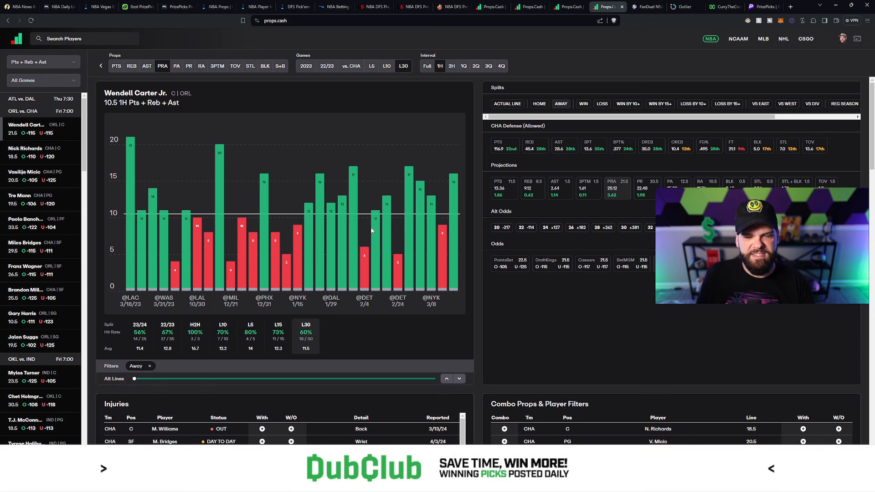
pyautogui.moveTo(424, 160)
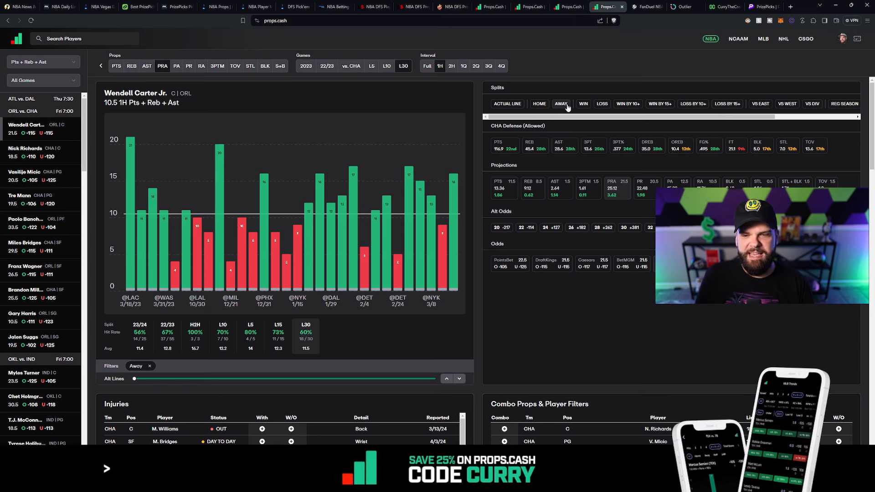
pyautogui.click(561, 104)
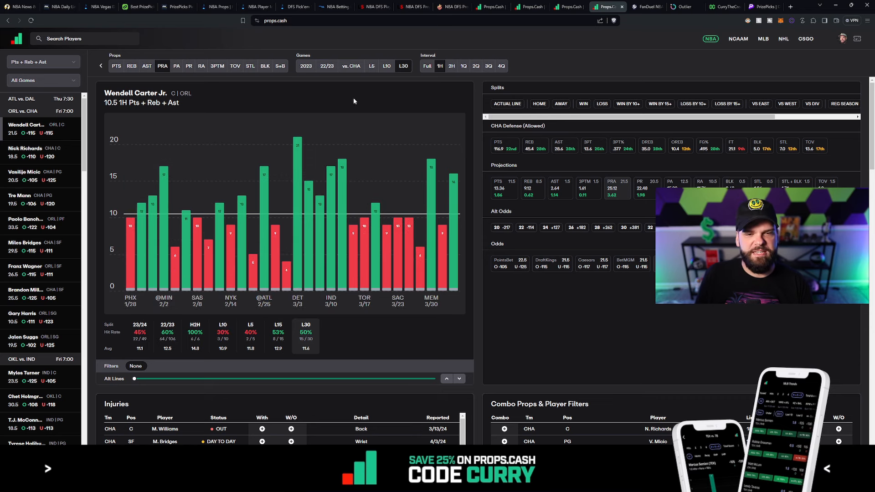
# Step: Filter Carter's log to games vs. Charlotte, then switch to the FantasyPros defense-vs-position tab
pyautogui.click(350, 65)
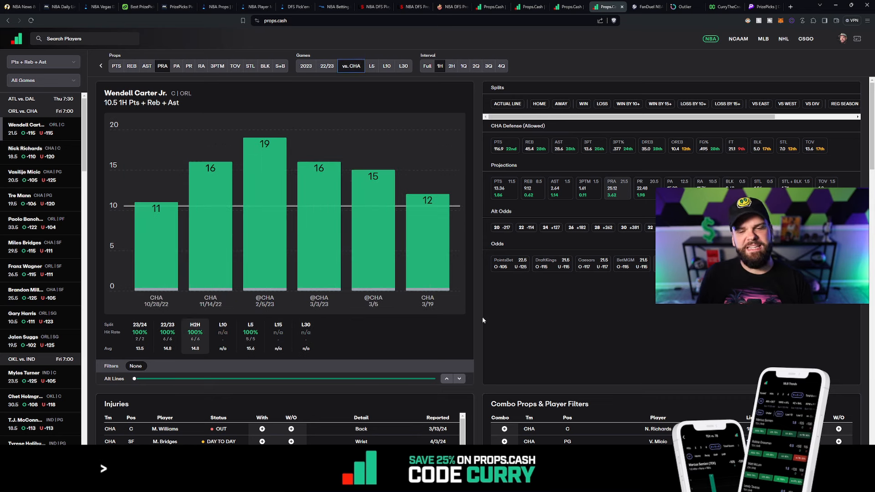
pyautogui.moveTo(476, 331)
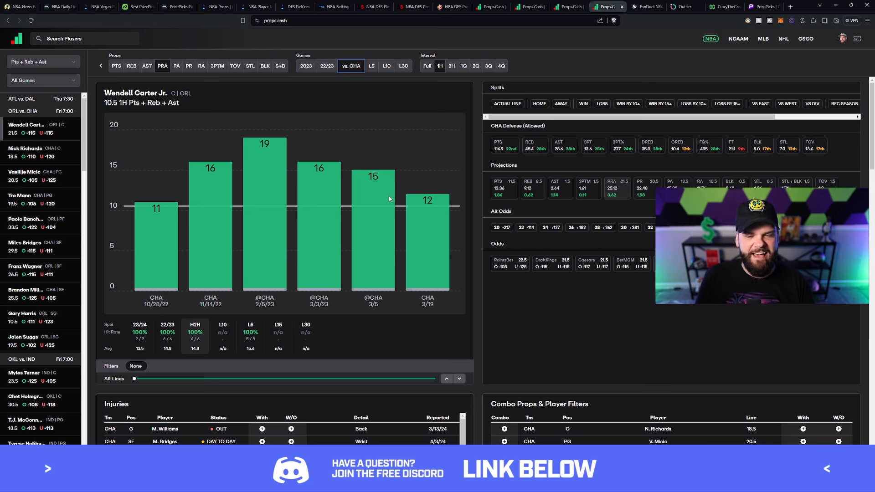
pyautogui.moveTo(442, 220)
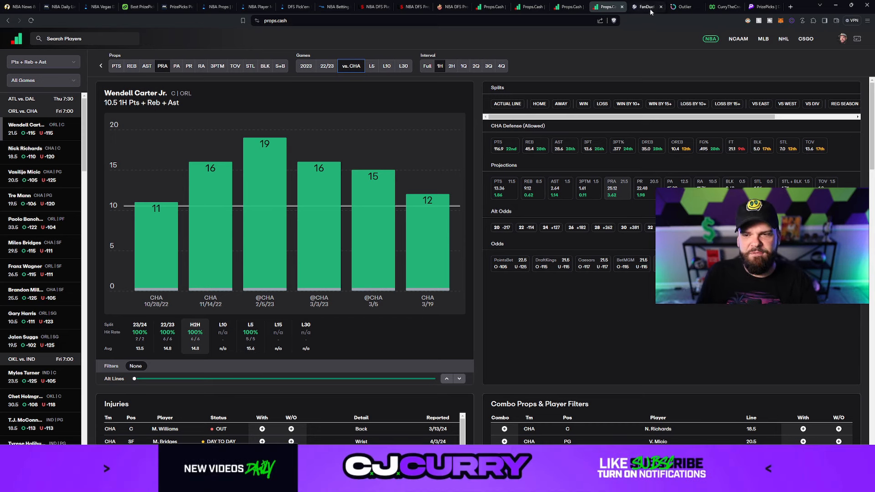
pyautogui.click(642, 6)
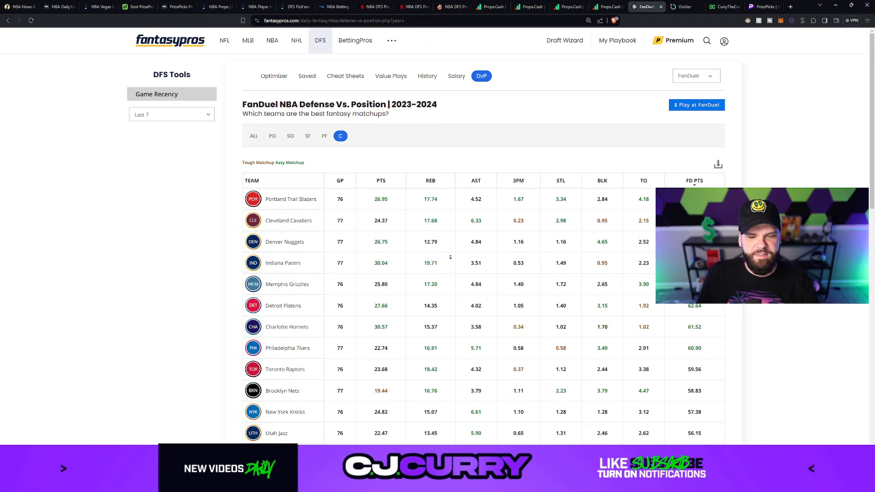
pyautogui.scroll(-3)
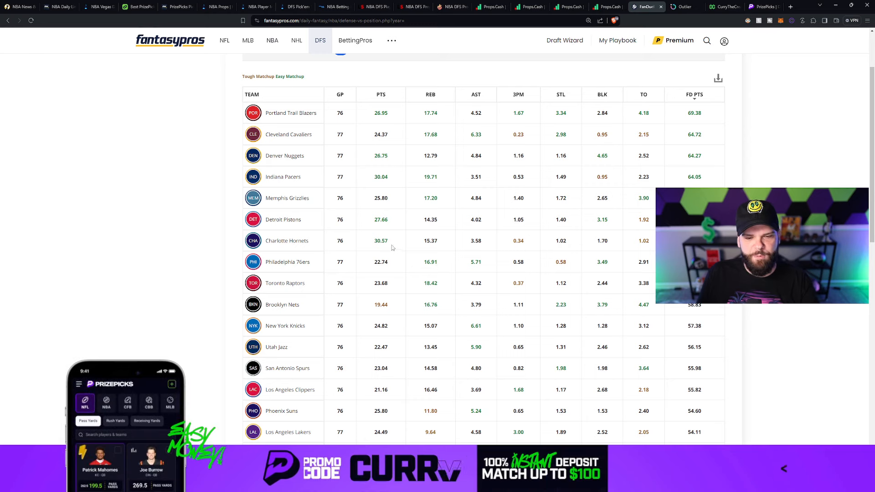
pyautogui.doubleClick(380, 240)
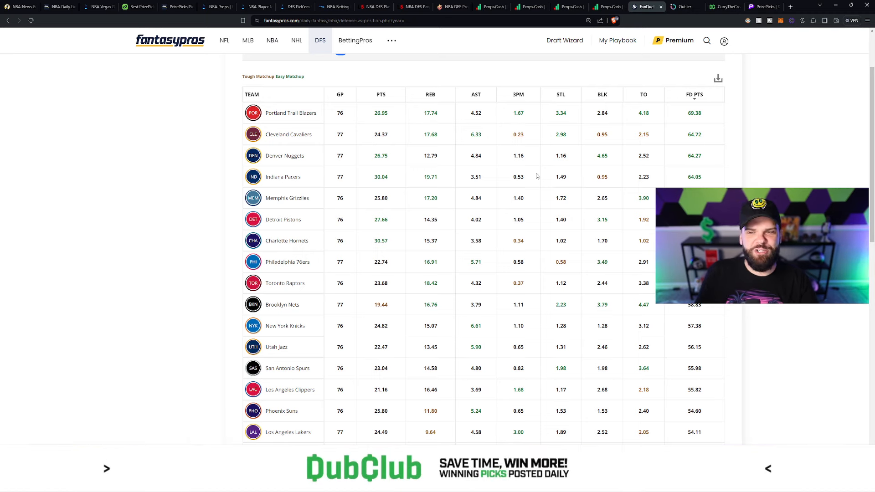
pyautogui.click(763, 6)
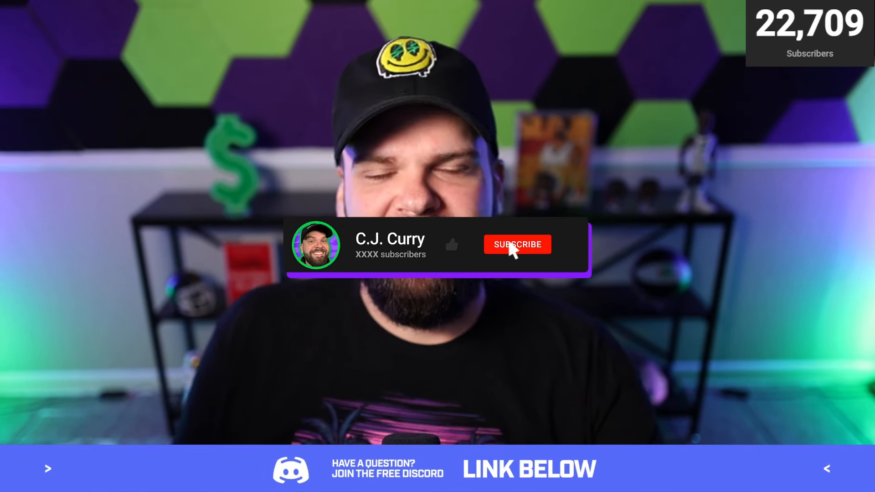
pyautogui.click(517, 245)
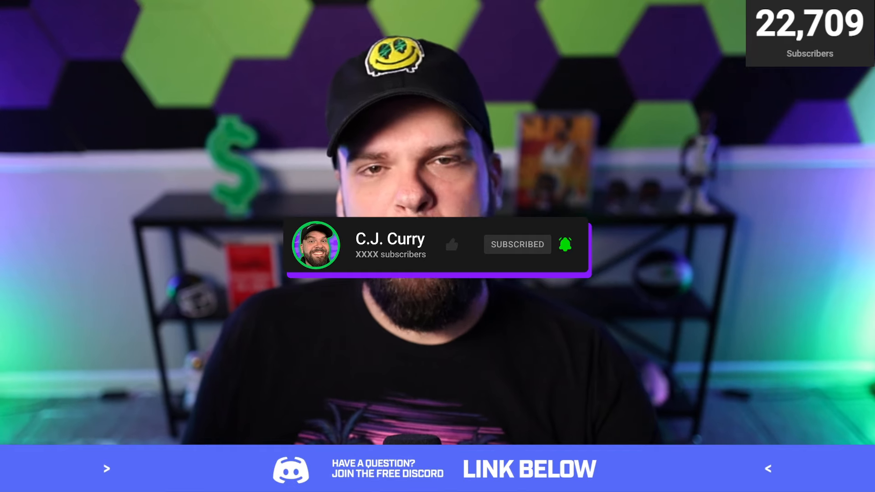